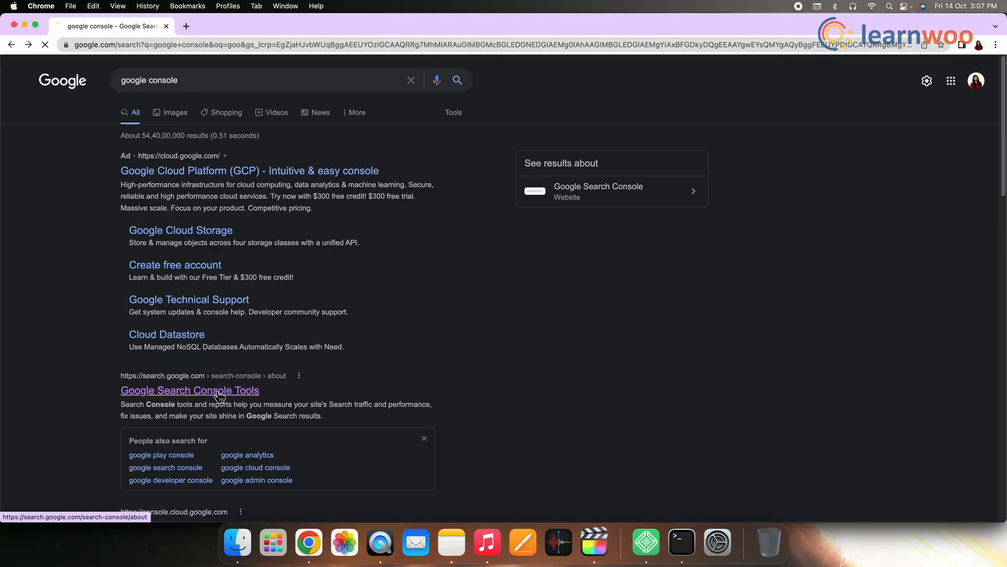
Step: Start Search Console for learnwoo.com and view the Links report's external, internal and top linking sites
click(189, 390)
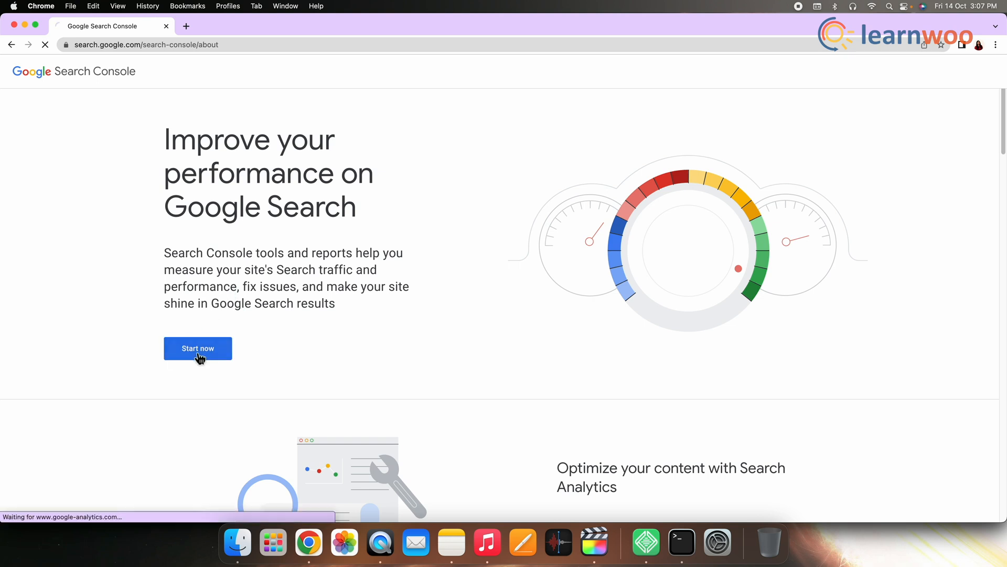
click(197, 347)
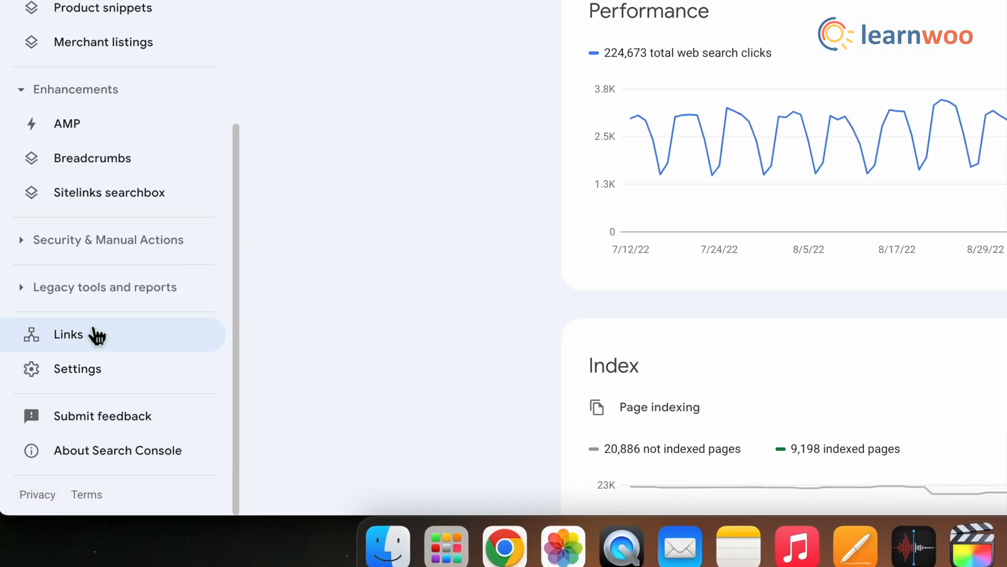
click(67, 334)
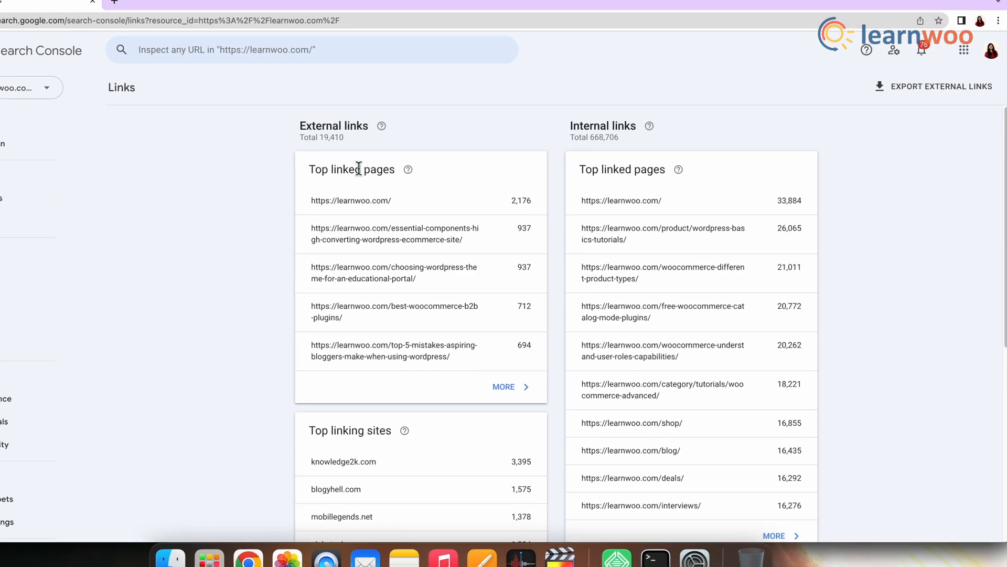
scroll(down, 3)
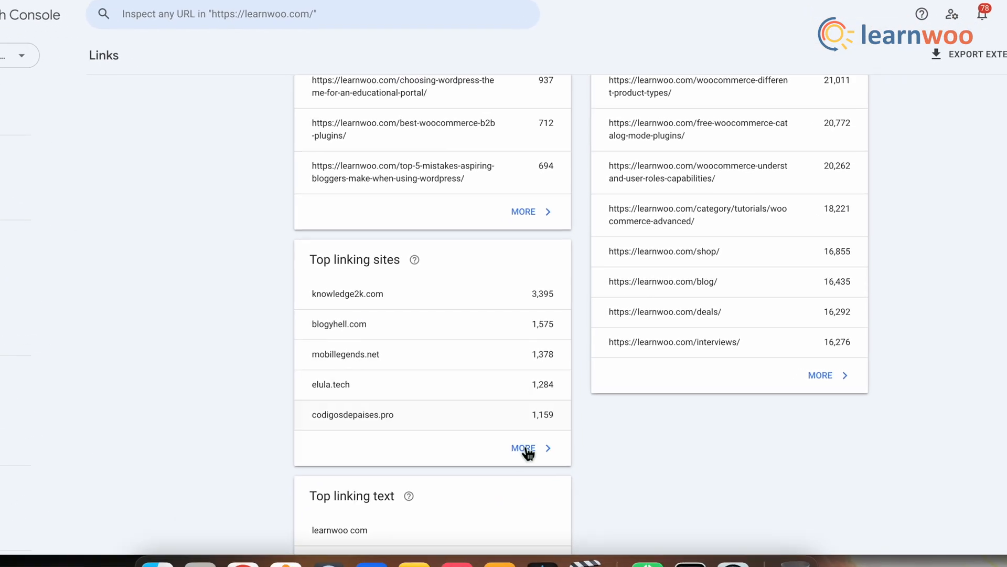
Step: Expand Top linking sites and drill into knowledge2k.com's 3,395 links across 53 target pages
click(523, 448)
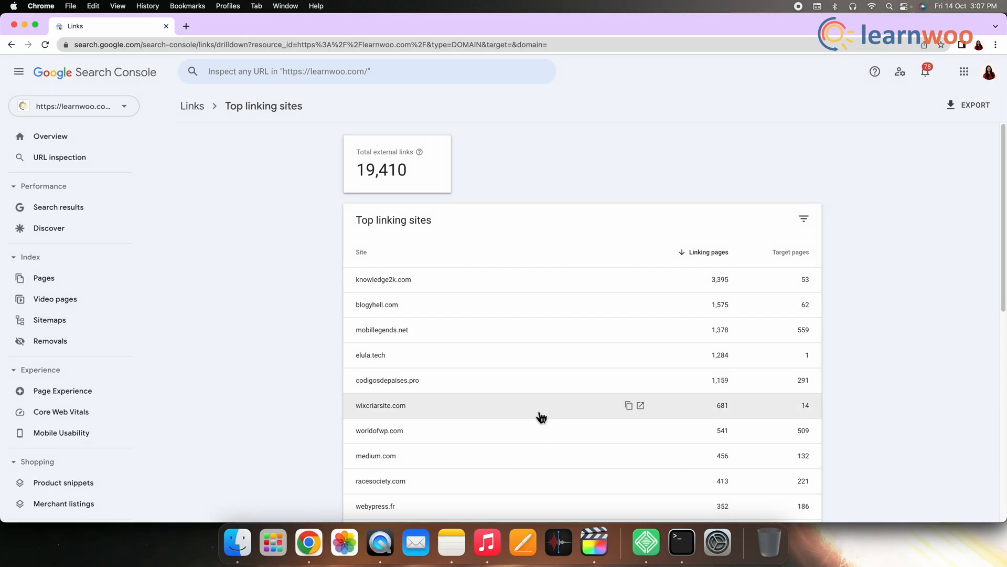
scroll(down, 3)
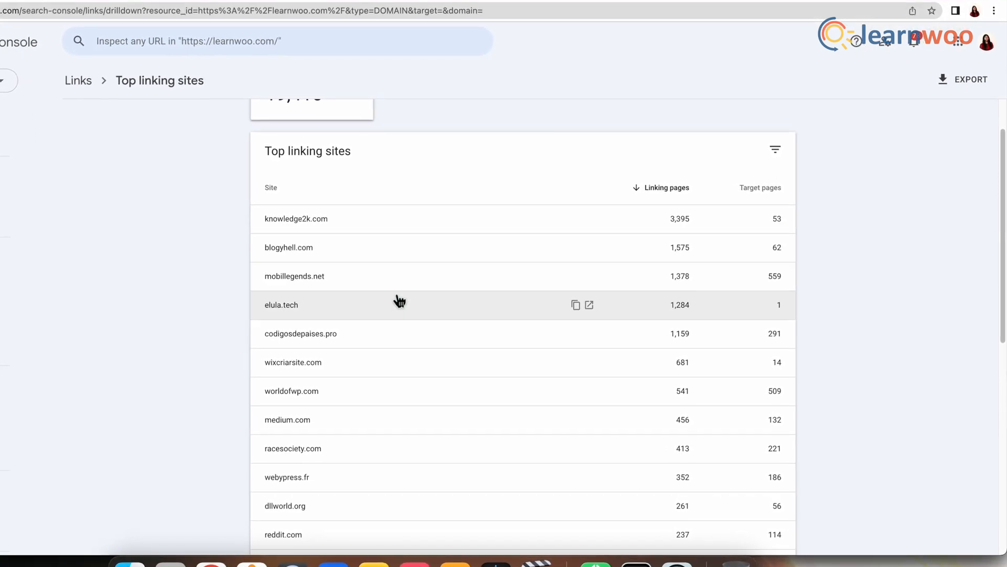
scroll(down, 3)
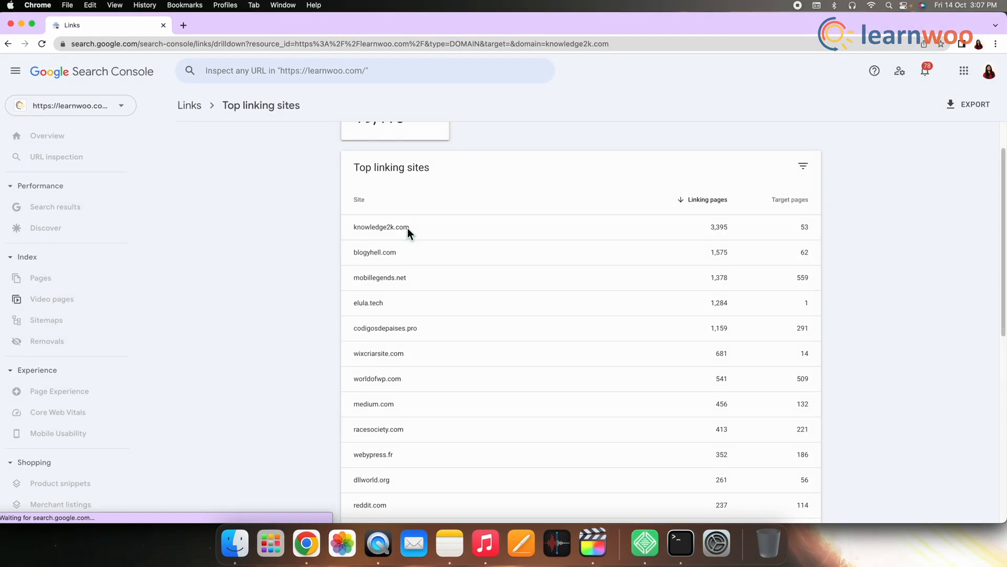
click(381, 226)
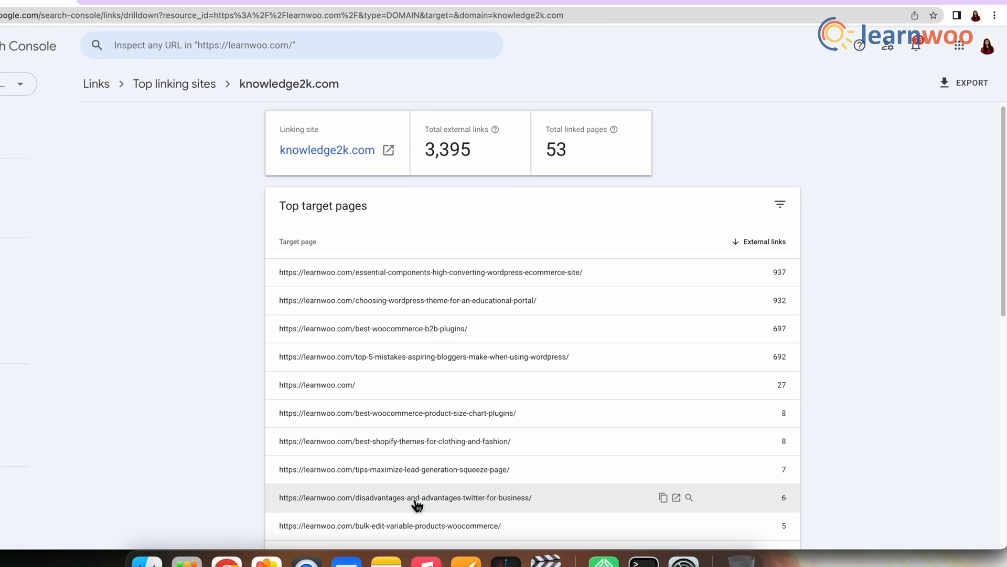
scroll(down, 3)
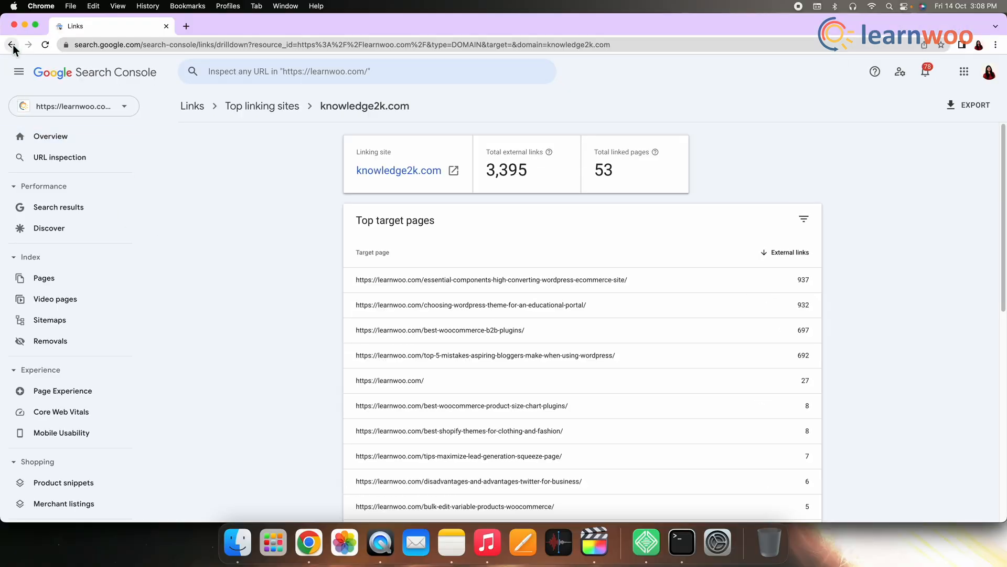
click(11, 44)
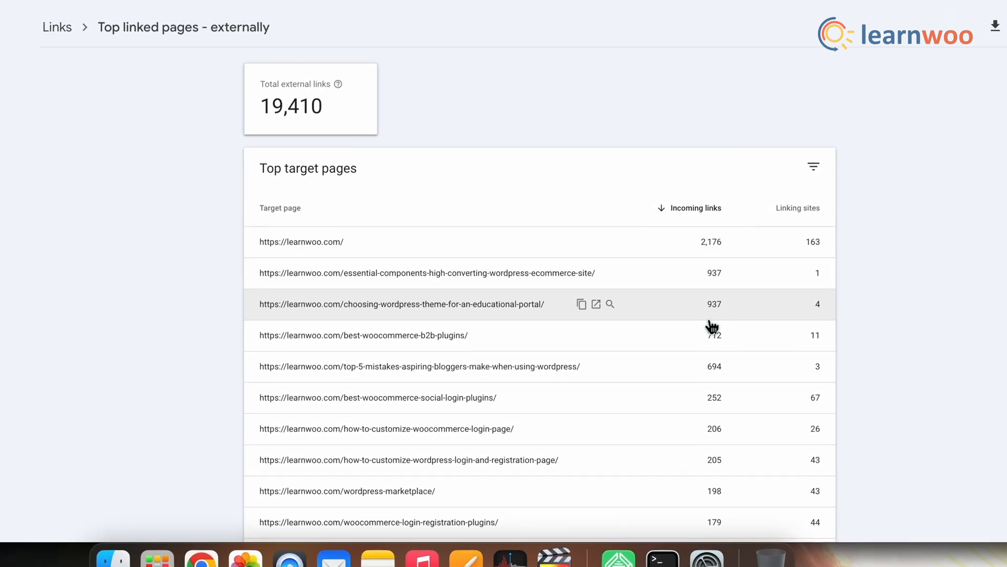
scroll(down, 3)
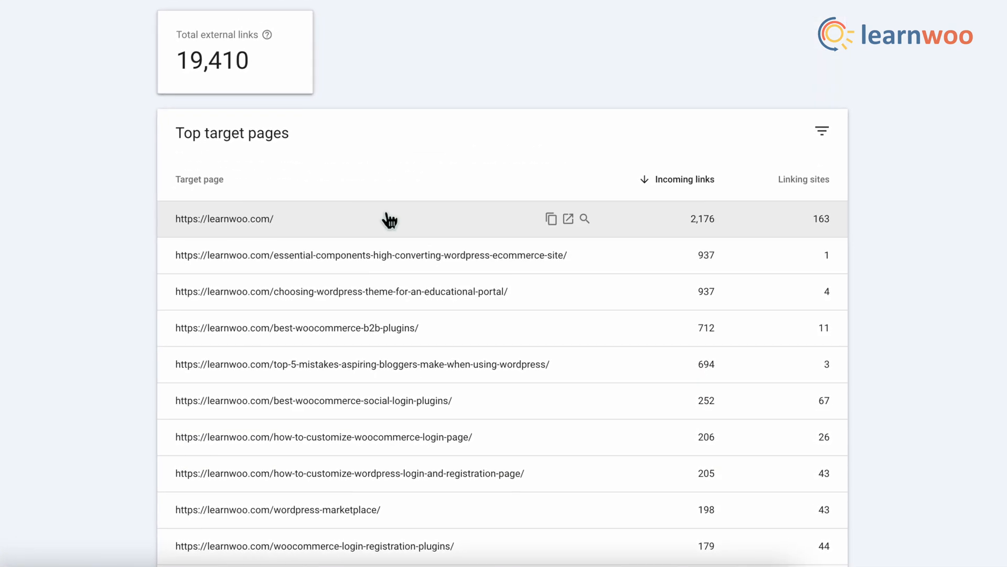
click(224, 218)
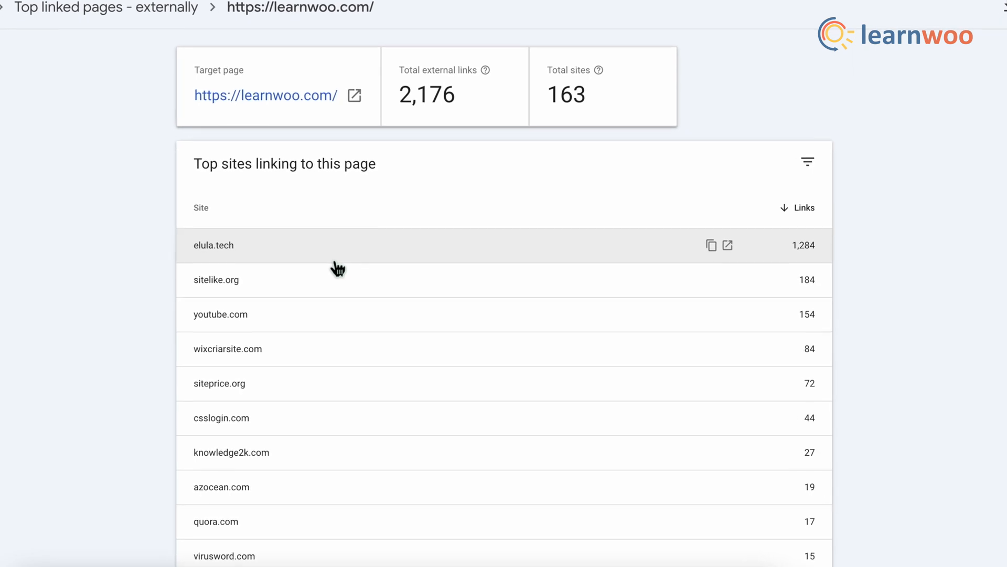
click(214, 245)
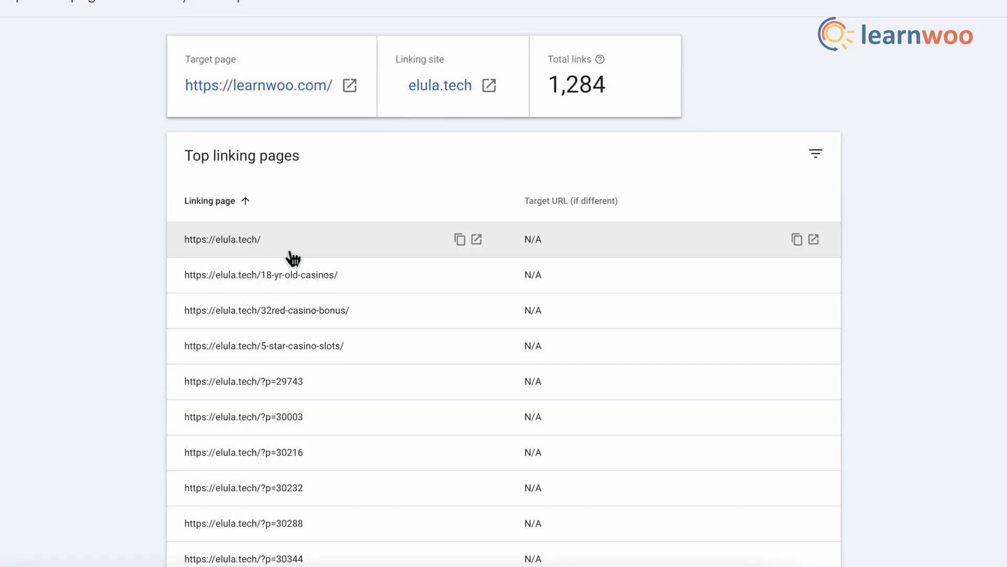
scroll(down, 3)
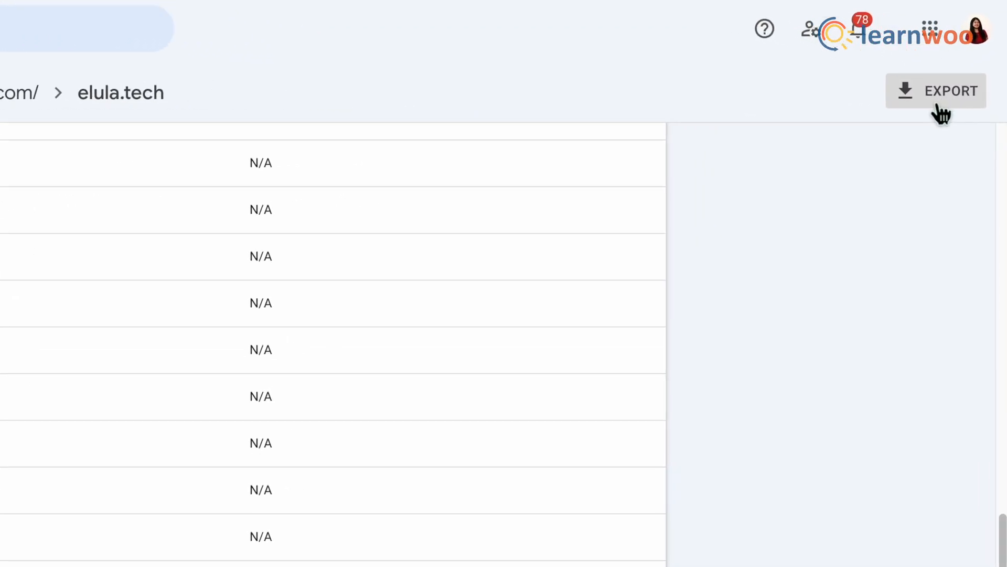
Step: Export the elula.tech linking pages report
click(967, 105)
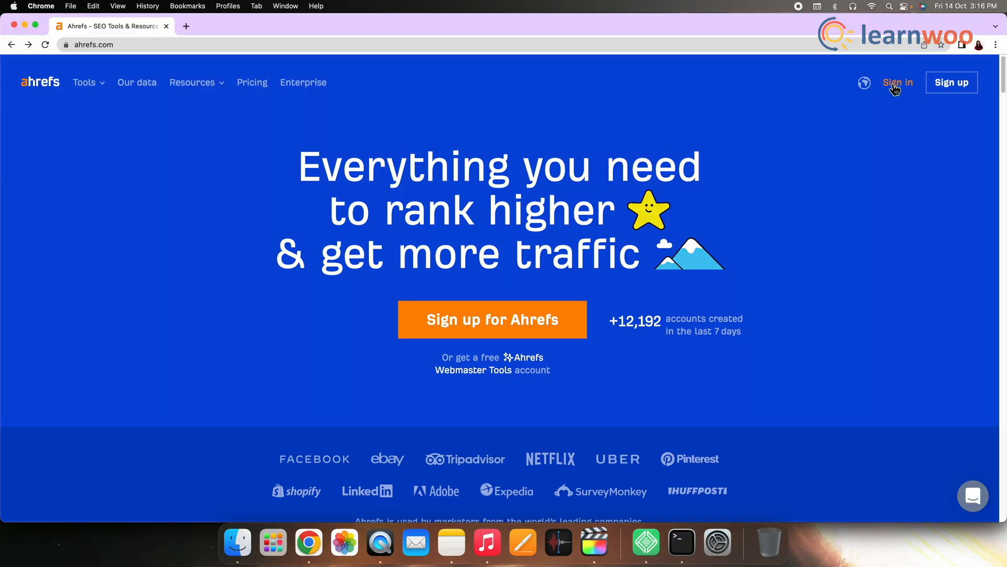
click(898, 83)
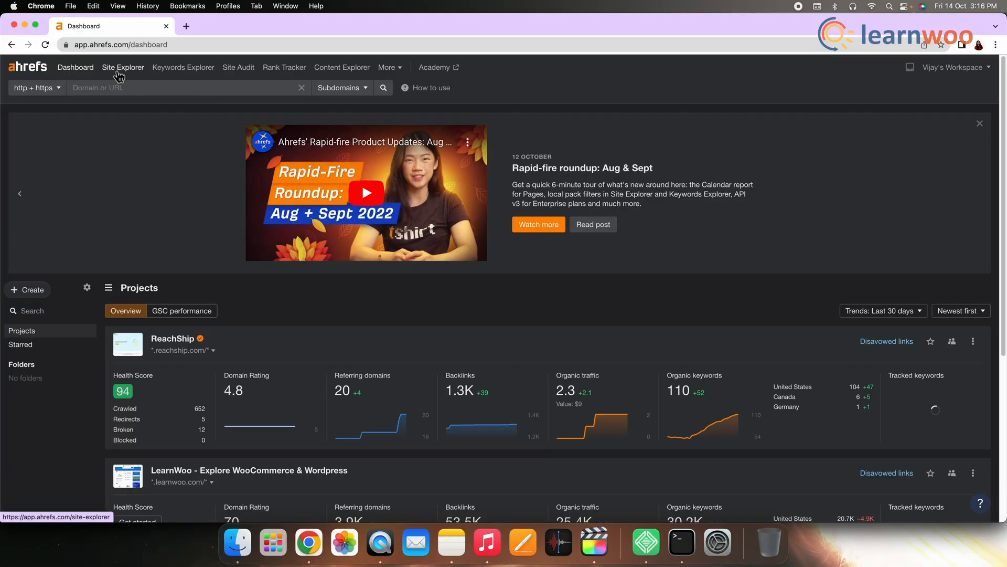
click(123, 67)
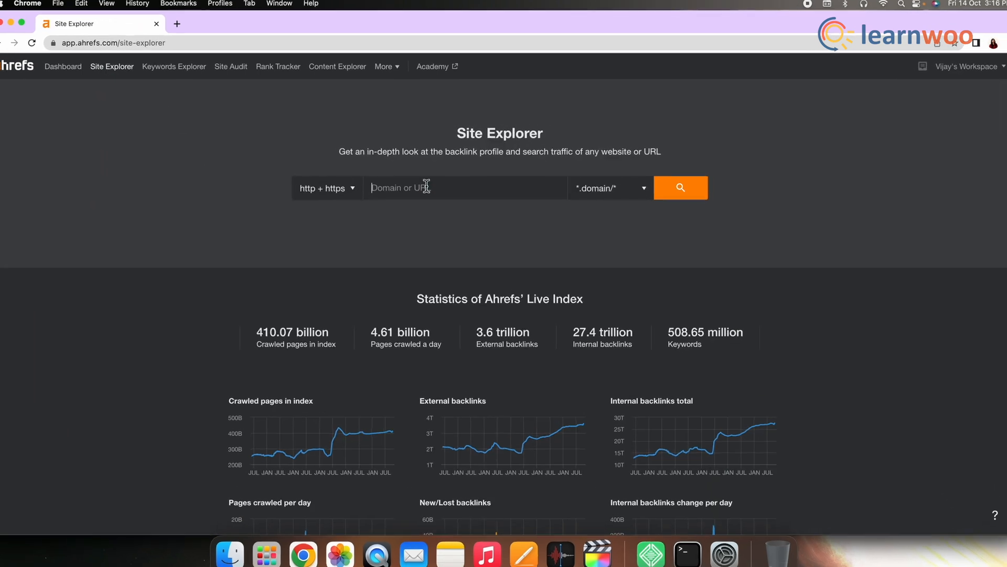
text(https://yithemes.com/)
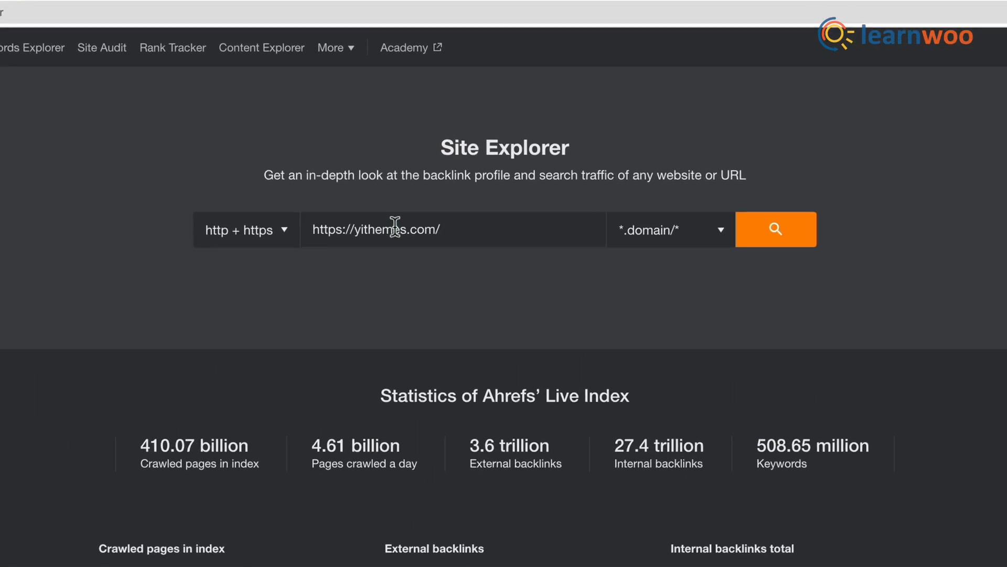
click(775, 230)
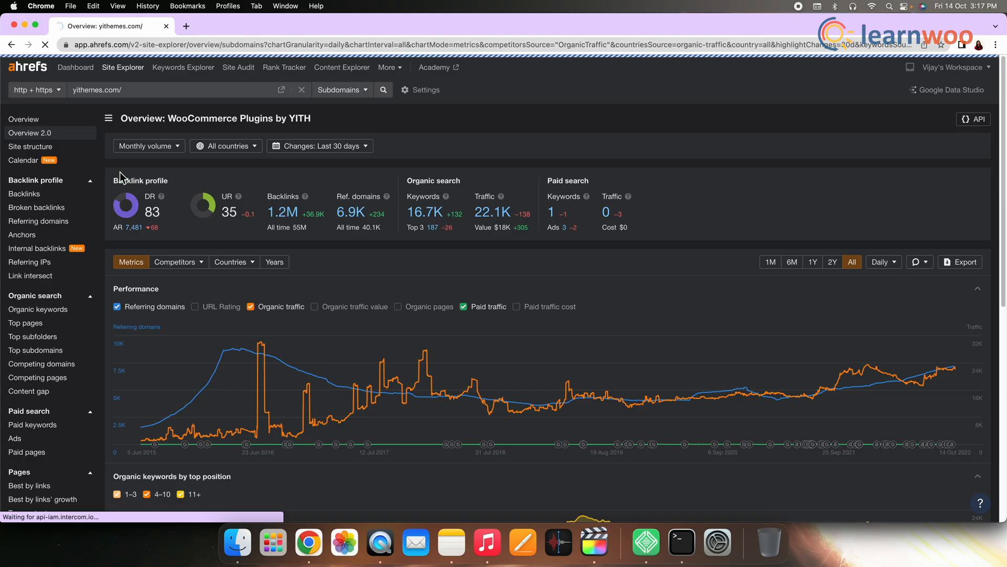
click(24, 117)
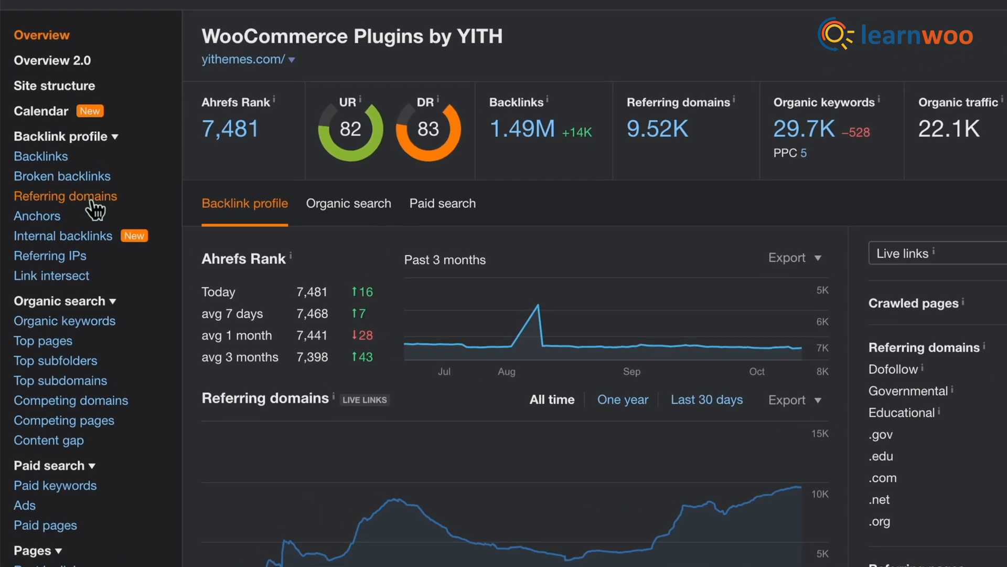
Step: List yithemes.com's 6,921 referring domains by DR and open wordpress.org in a new tab
click(65, 196)
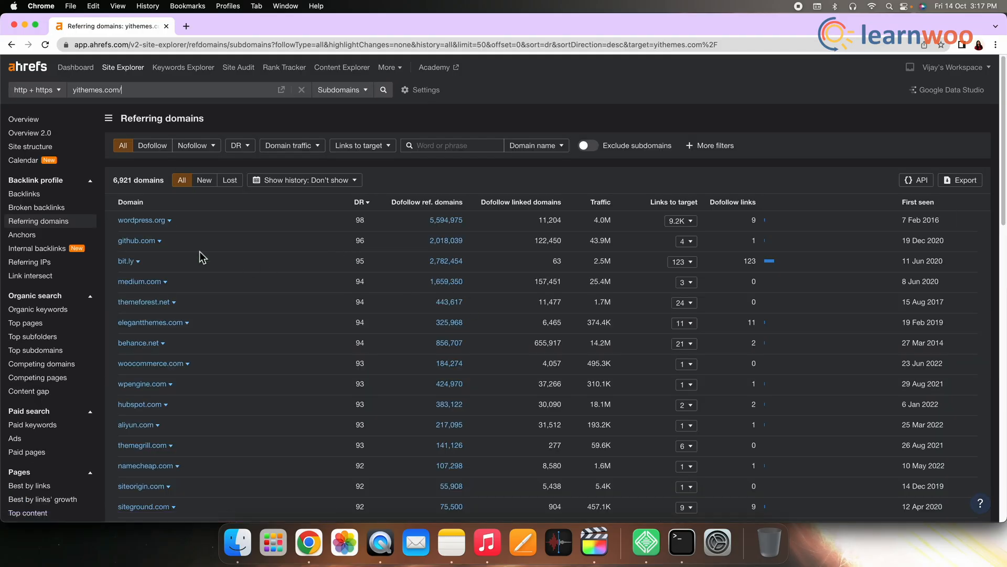
mouse_move(603, 241)
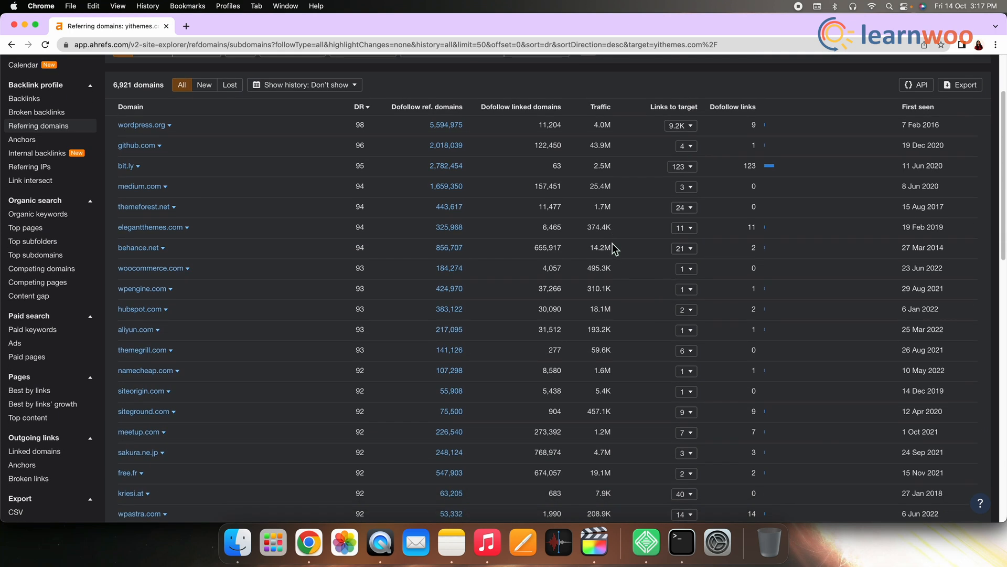
scroll(down, 3)
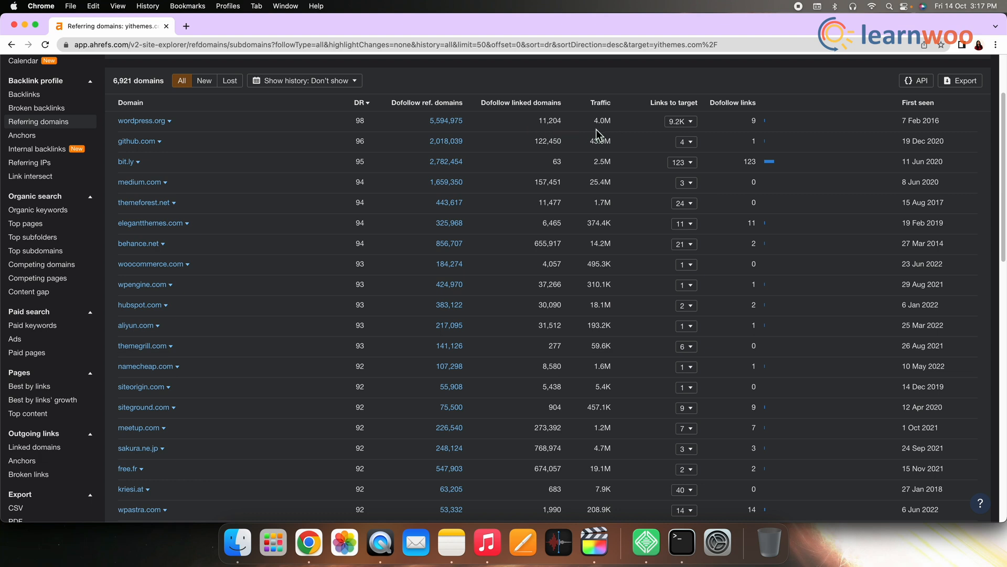
mouse_move(733, 103)
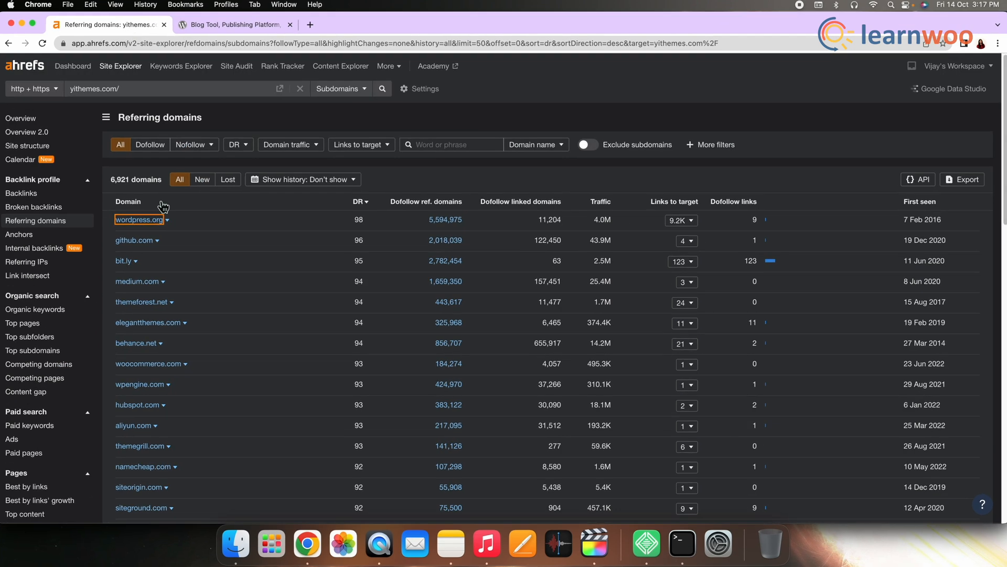
click(167, 219)
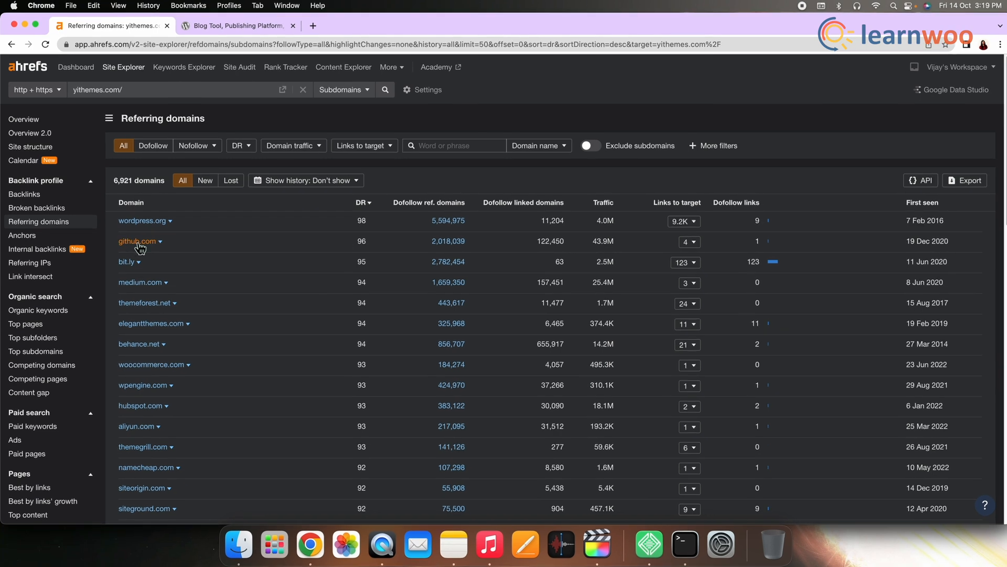
Step: Right-click github.com in the referring domains list
right_click(140, 247)
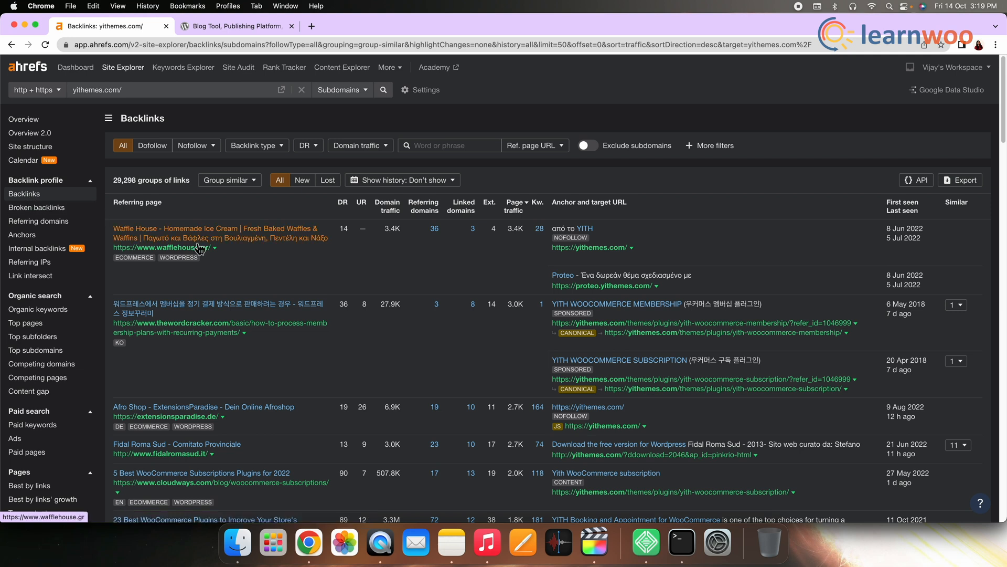
mouse_move(307, 251)
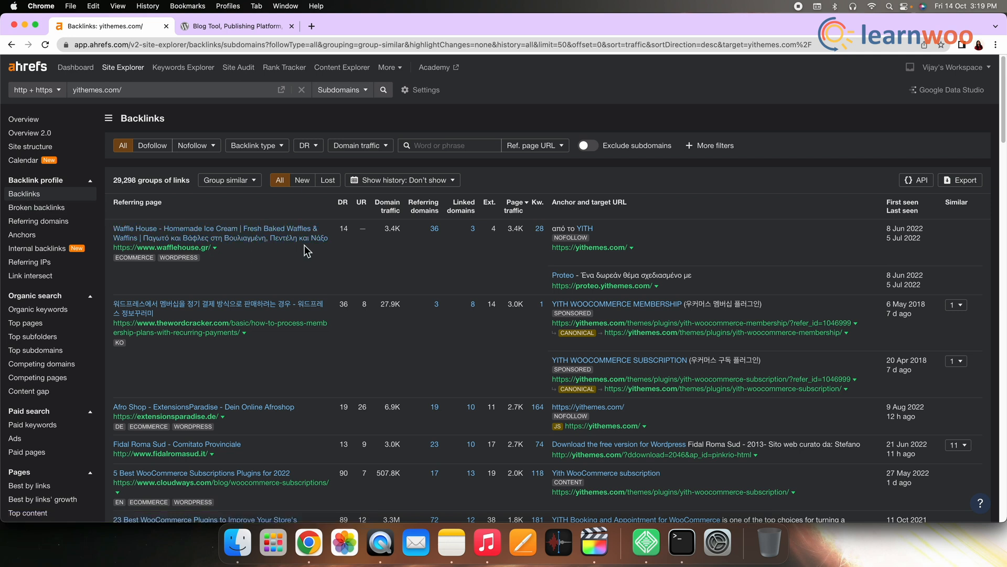
mouse_move(288, 307)
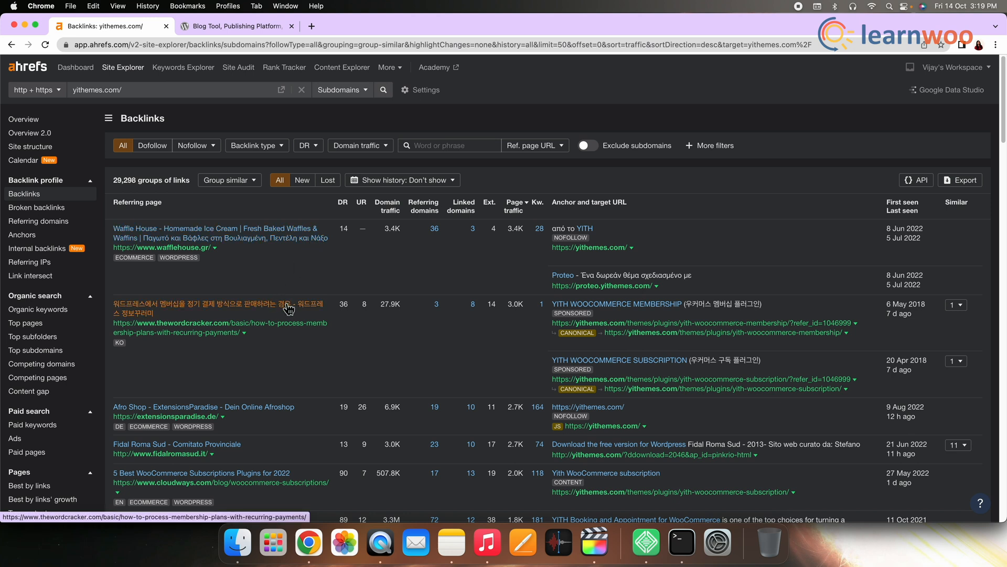